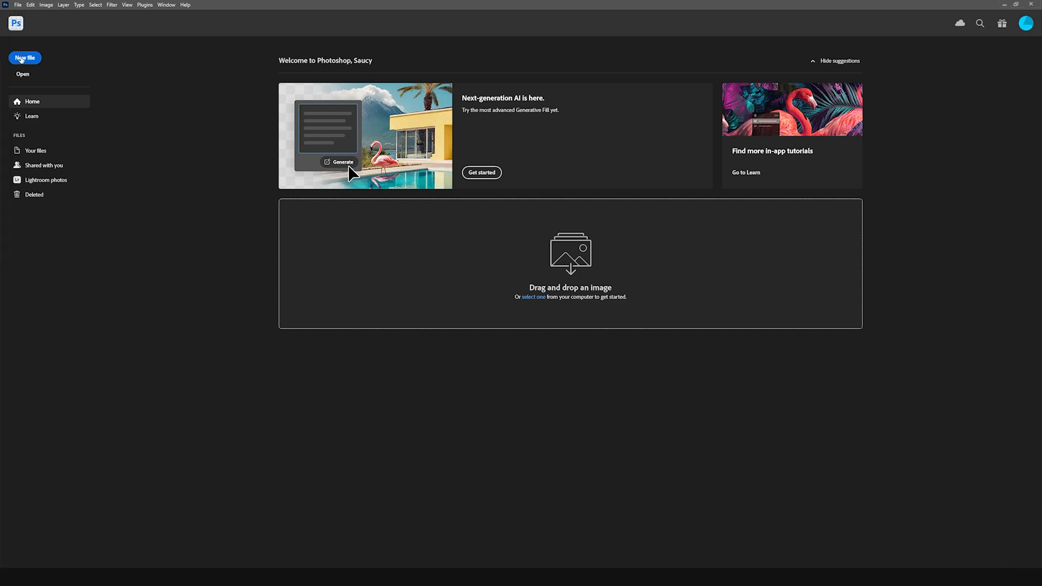
Create a blank 1800×1300 px document and marquee-select the lower half of the canvas
{"action": "left_click", "coordinate": [25, 58]}
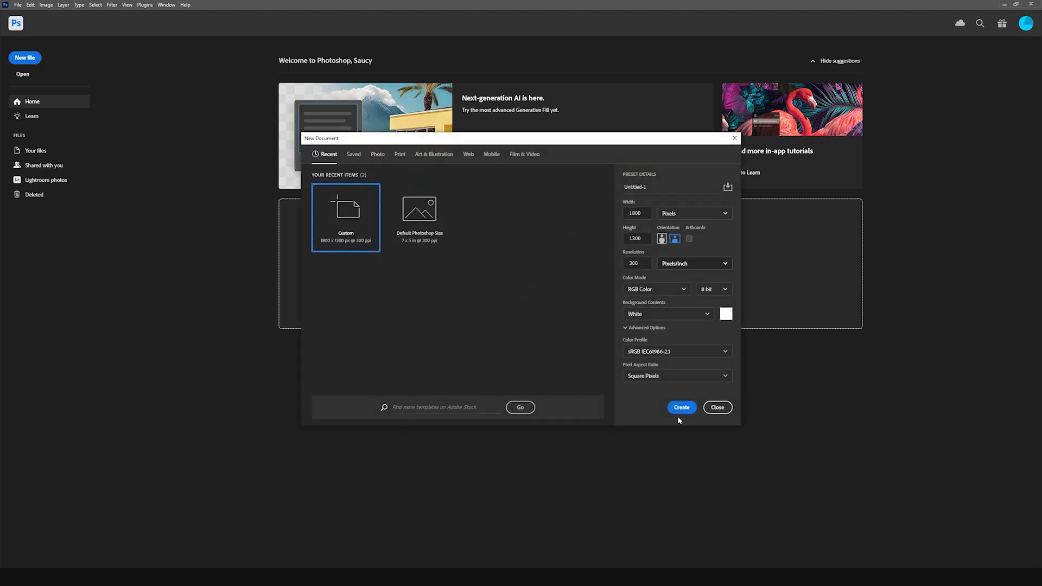
{"action": "left_click", "coordinate": [680, 407]}
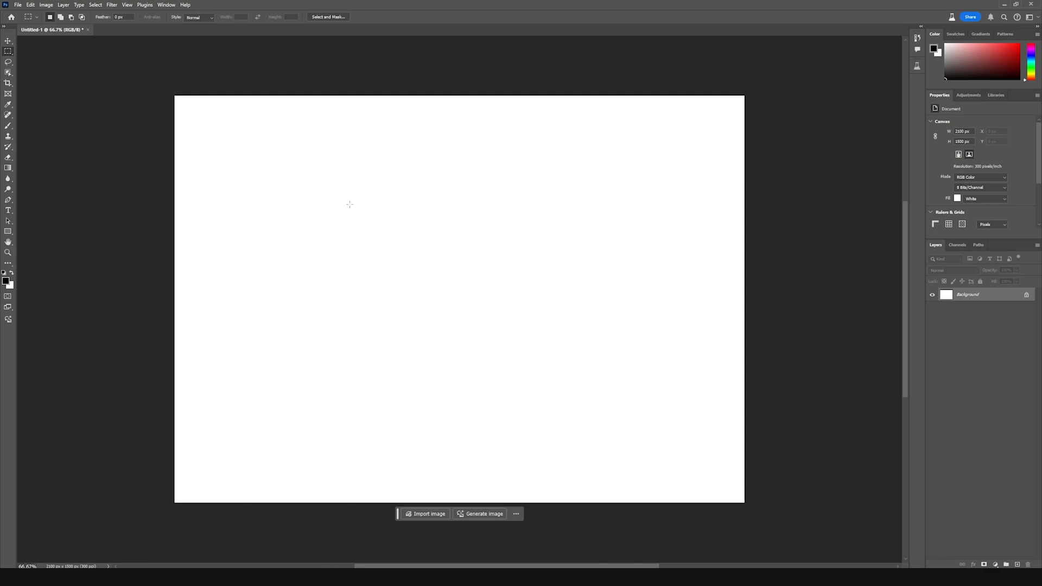
{"action": "mouse_move", "coordinate": [8, 52]}
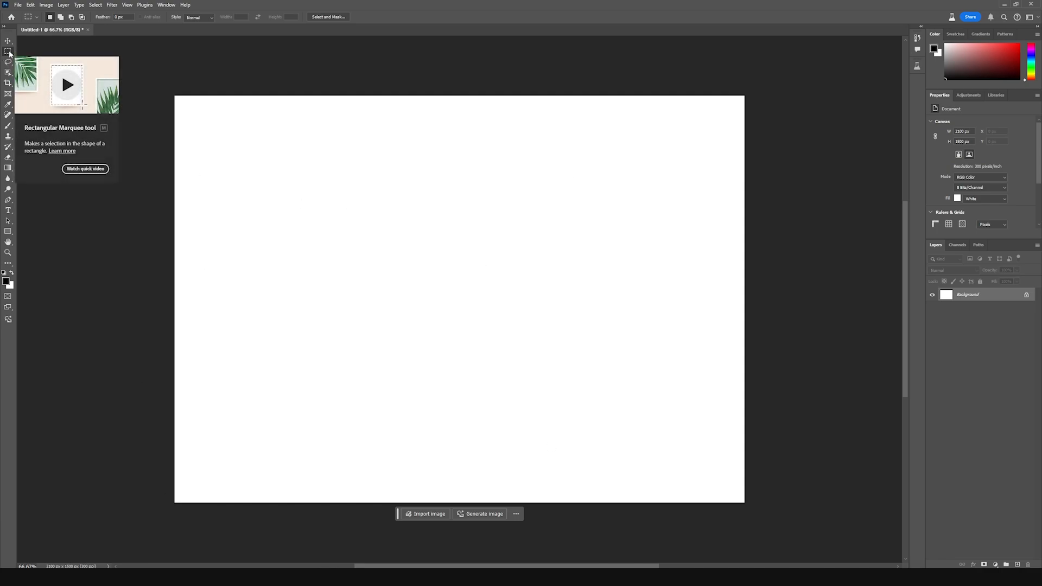
{"action": "left_click_drag", "start_coordinate": [174, 342], "coordinate": [676, 501]}
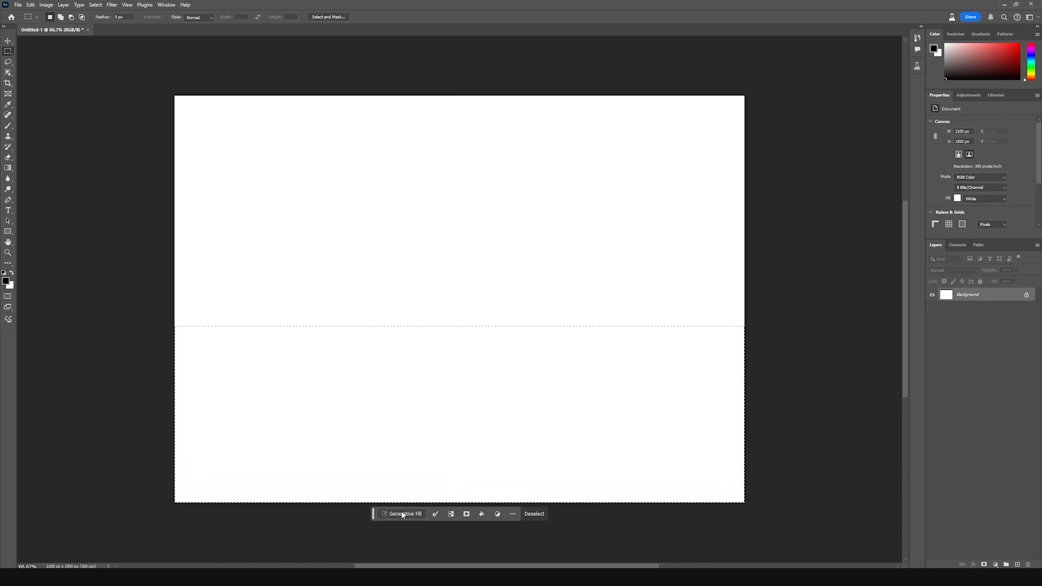
Generative Fill the selection with the prompt 'a beach with palm trees'
{"action": "left_click", "coordinate": [404, 513]}
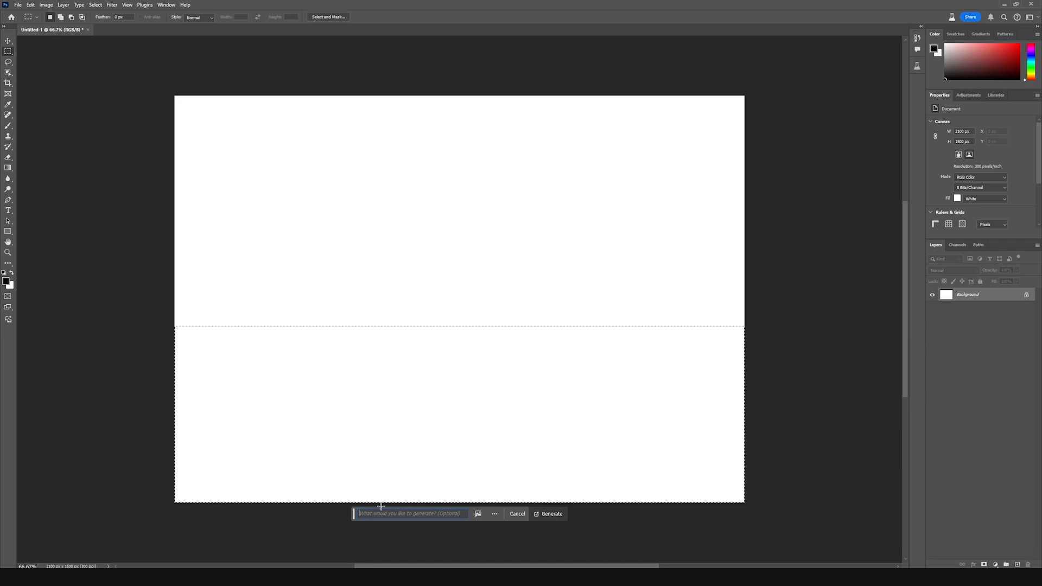
{"action": "type", "text": "a beach with palm trees"}
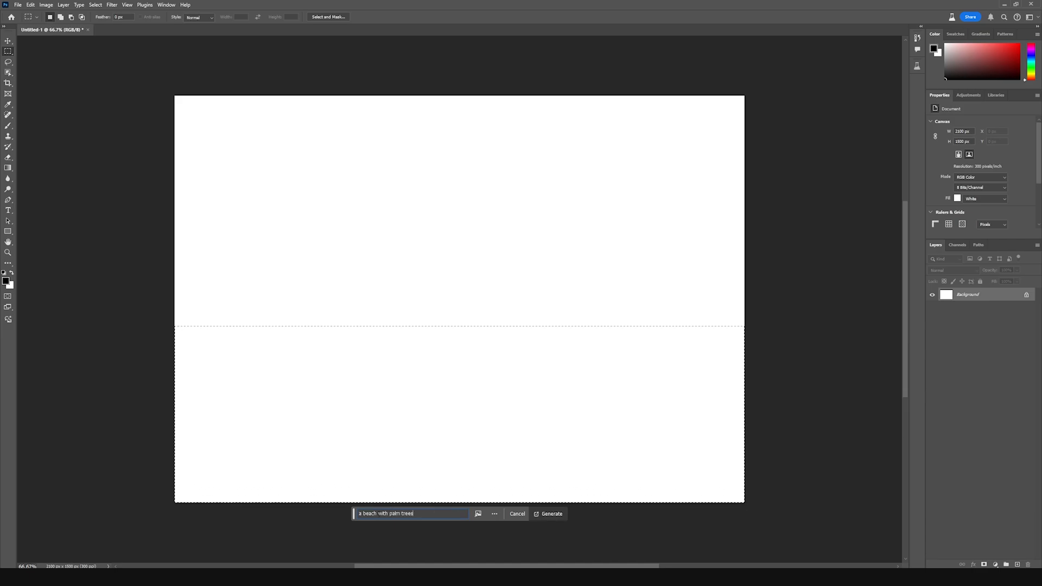
{"action": "left_click", "coordinate": [551, 513]}
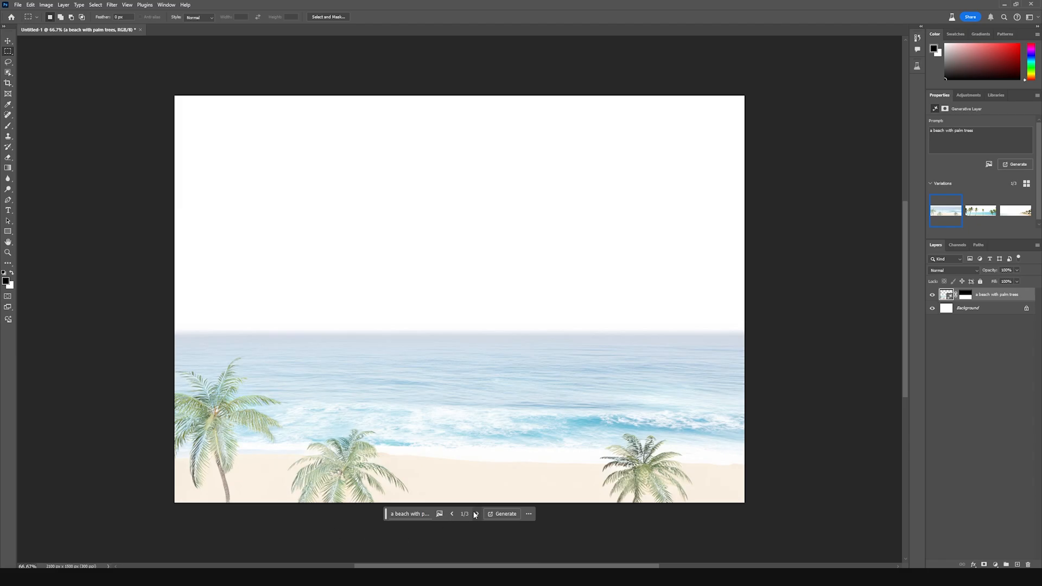
Browse the beach variations, generate more, and settle on the third variation
{"action": "left_click", "coordinate": [476, 513]}
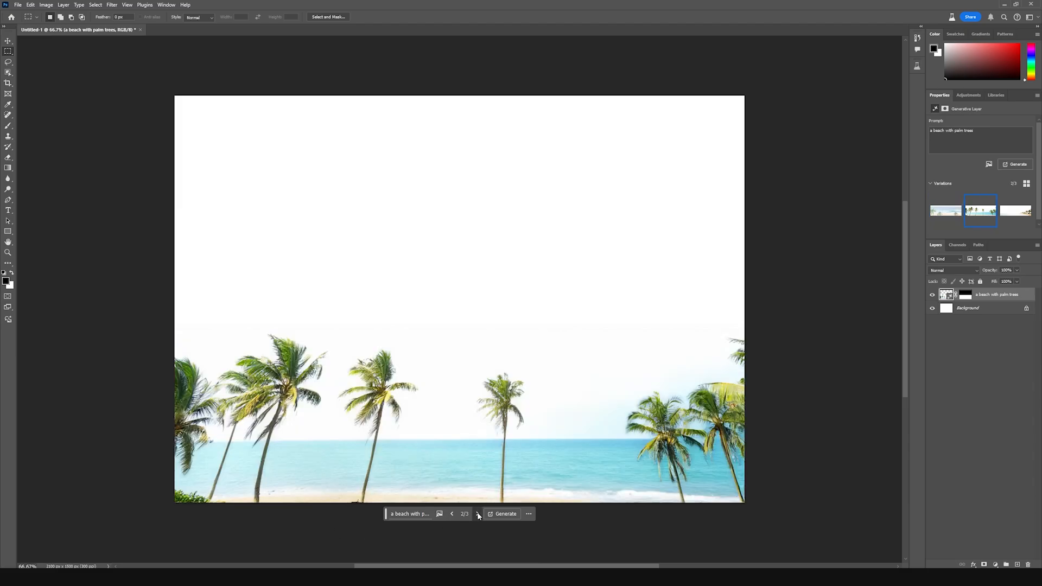
{"action": "left_click", "coordinate": [451, 513]}
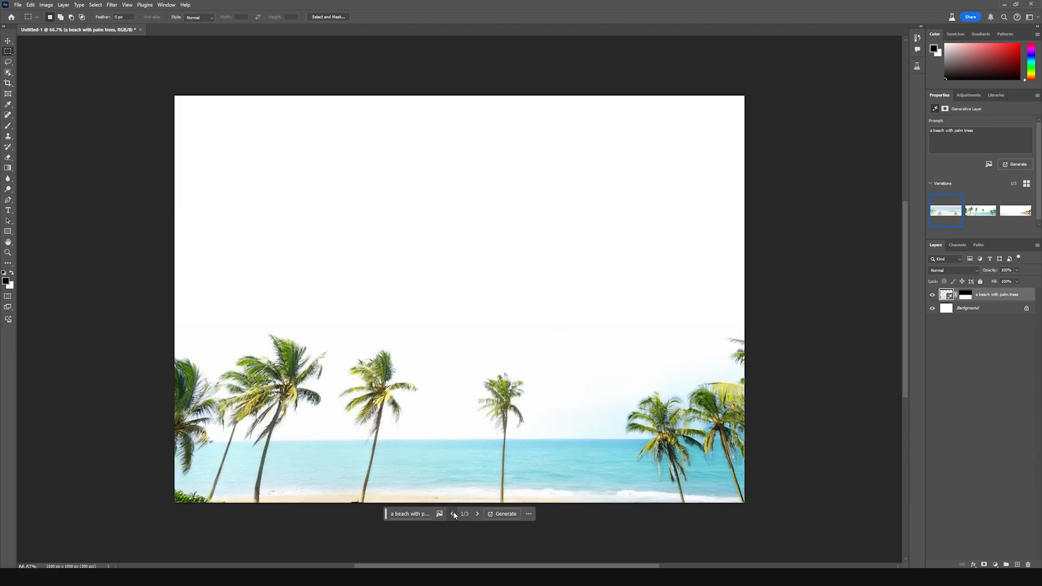
{"action": "left_click", "coordinate": [505, 514]}
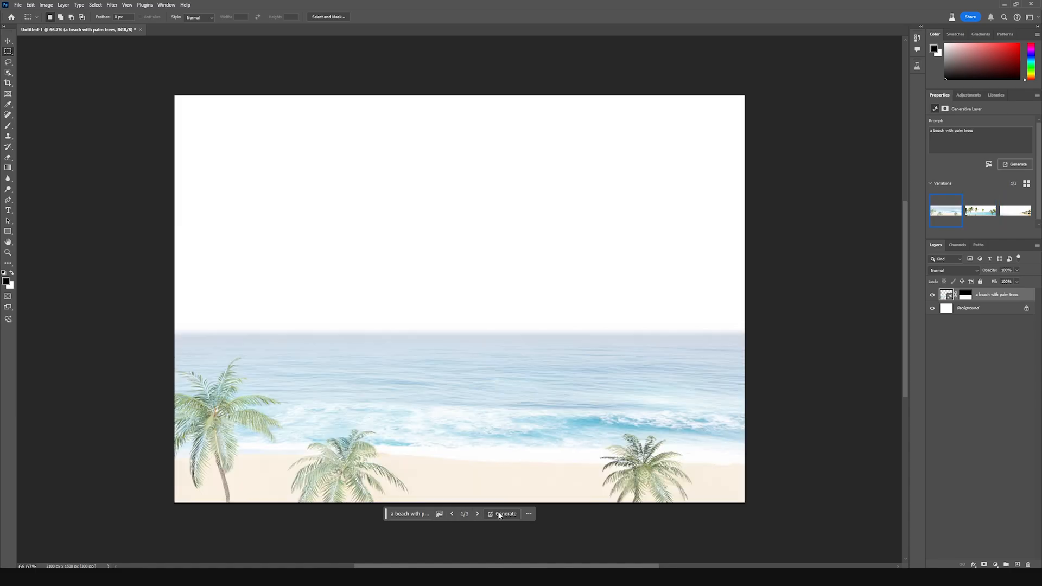
{"action": "left_click", "coordinate": [505, 514]}
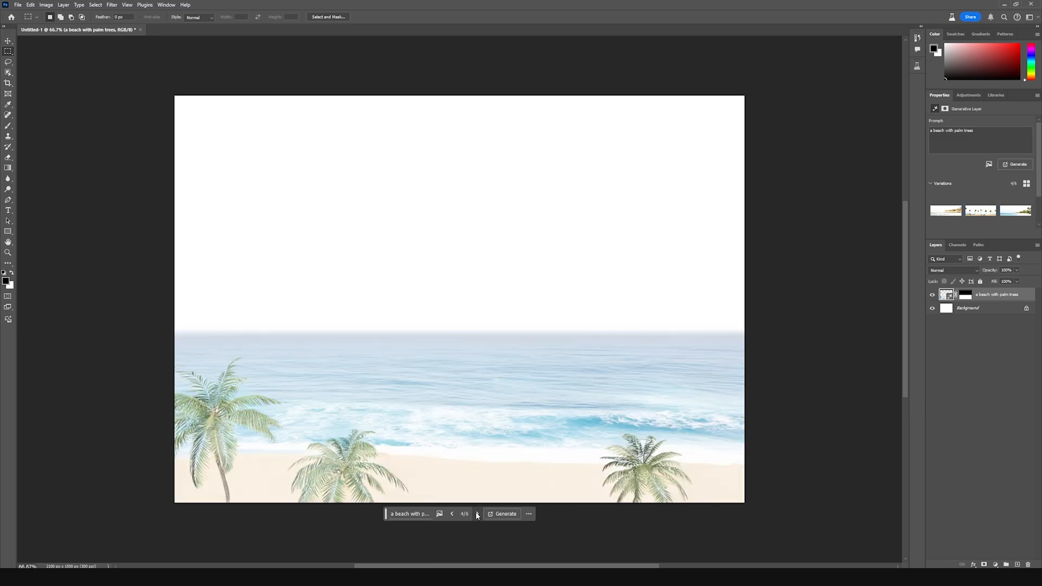
{"action": "left_click", "coordinate": [451, 513]}
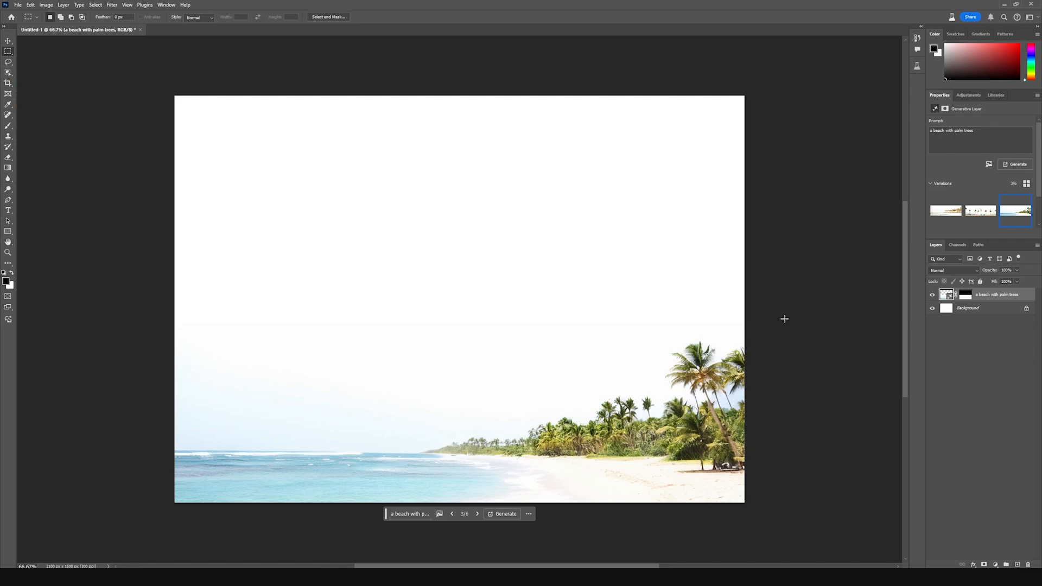
{"action": "mouse_move", "coordinate": [10, 179]}
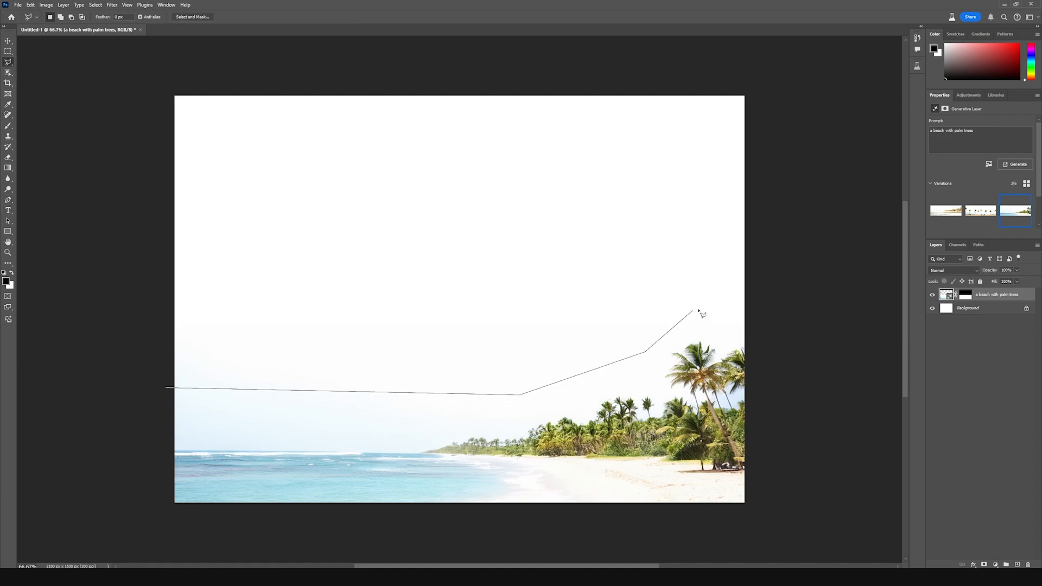
Generative Fill the sky with 'gorgeous sky with clouds and the sun' and keep the second variation
{"action": "type", "text": "gorgeous sky with clouds and the sun"}
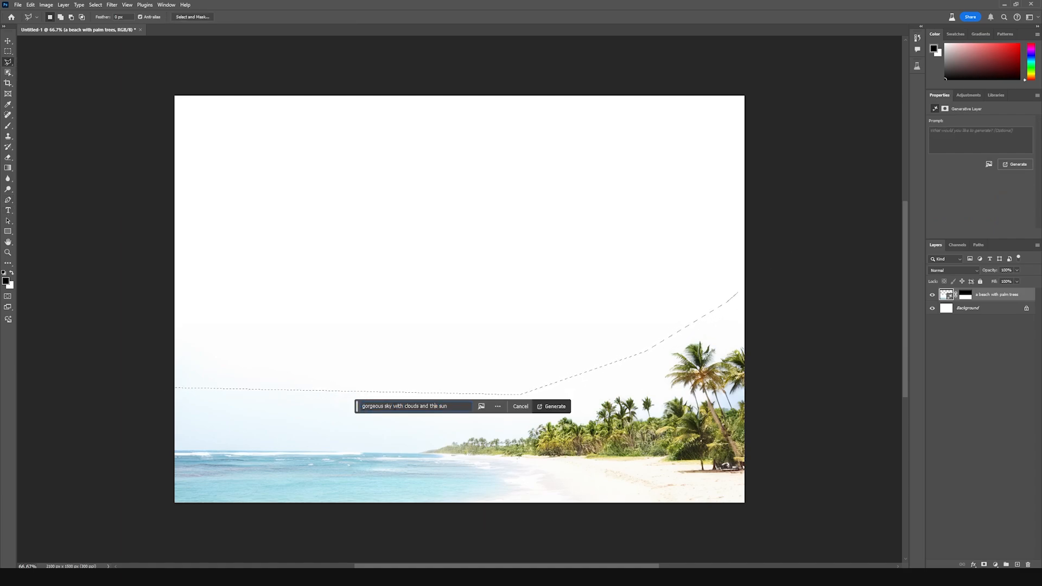
{"action": "left_click", "coordinate": [552, 406]}
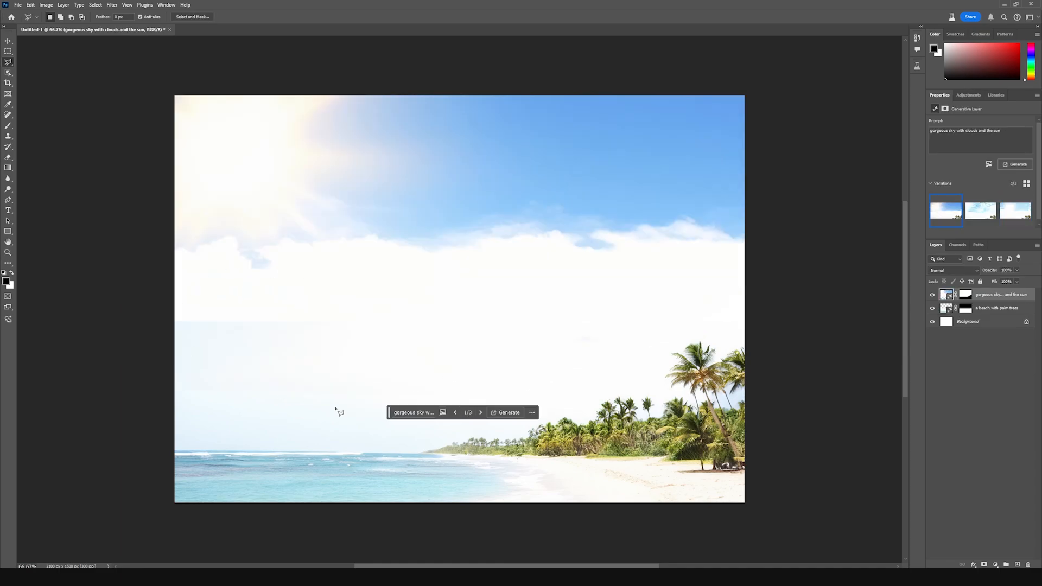
{"action": "left_click", "coordinate": [481, 412]}
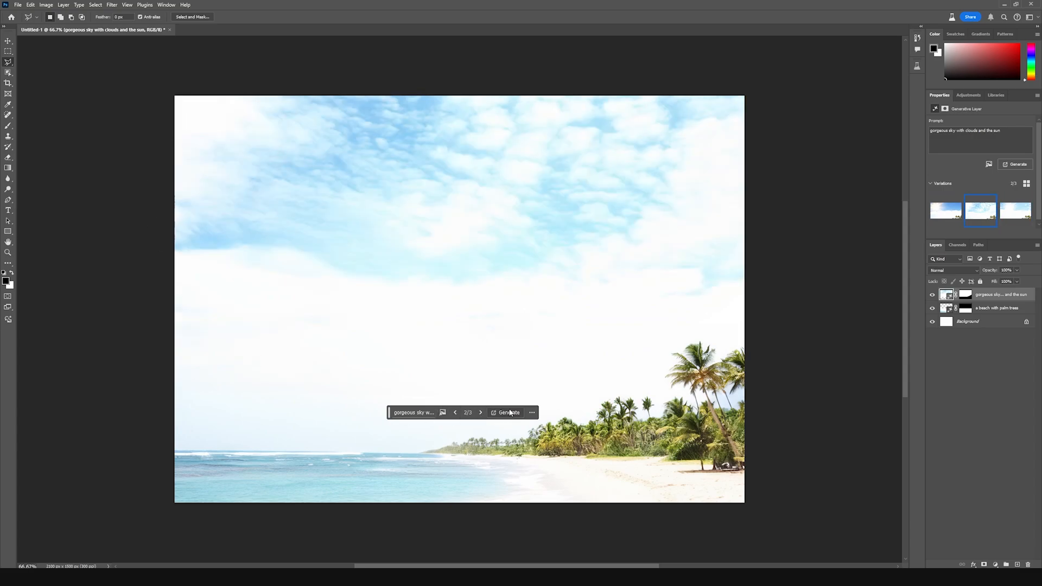
{"action": "mouse_move", "coordinate": [379, 367]}
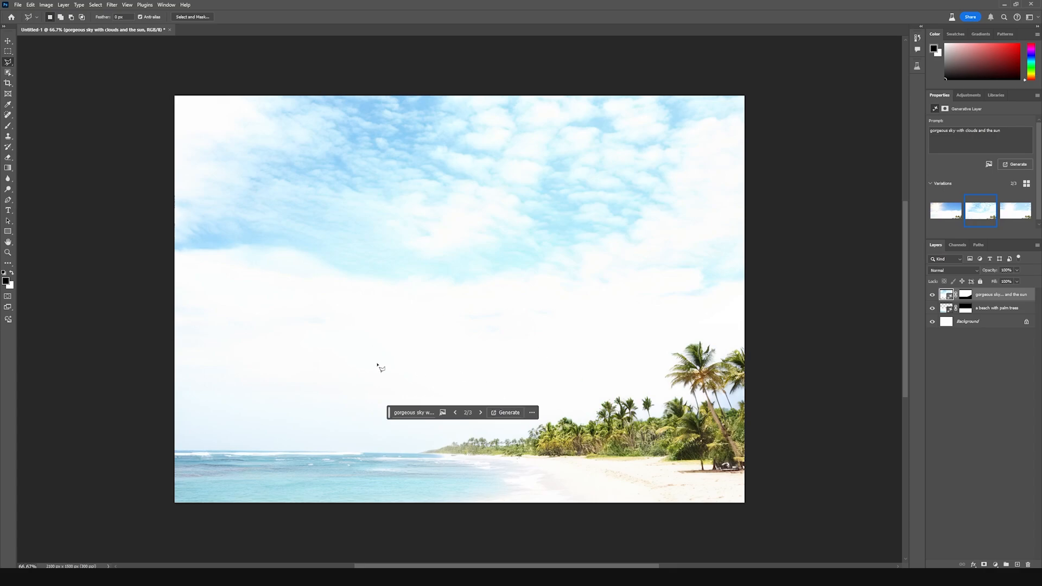
{"action": "mouse_move", "coordinate": [291, 458]}
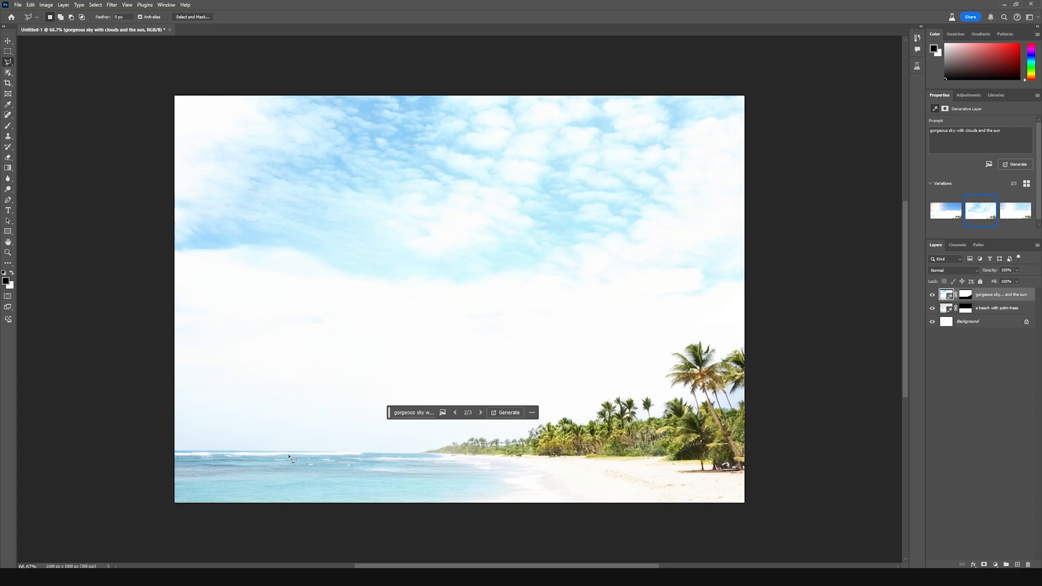
{"action": "mouse_move", "coordinate": [385, 303]}
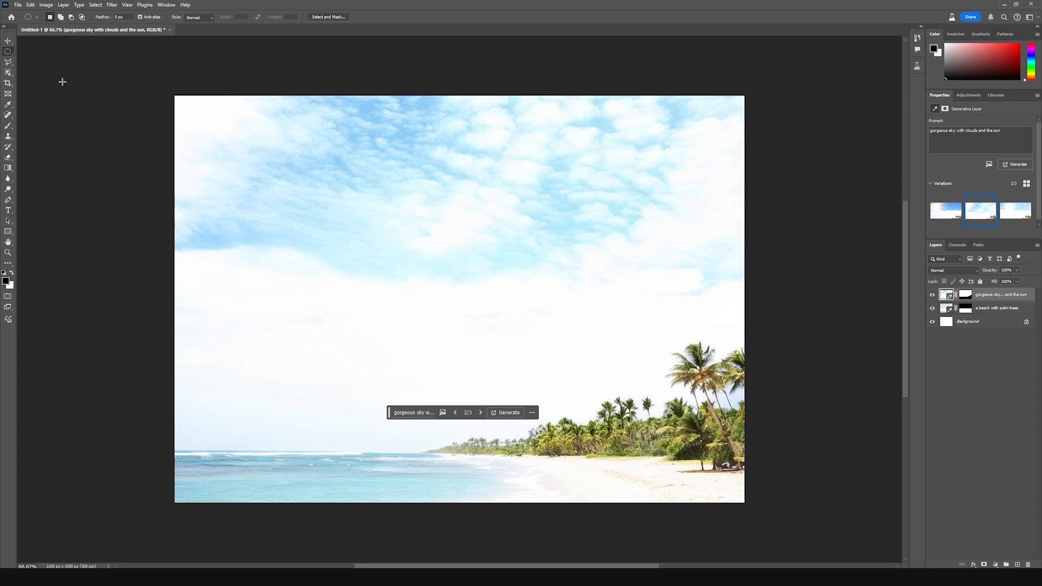
Select the lower-left water and Generative Fill 'a small boat' there, keeping the first variation
{"action": "left_click_drag", "start_coordinate": [175, 411], "coordinate": [371, 474]}
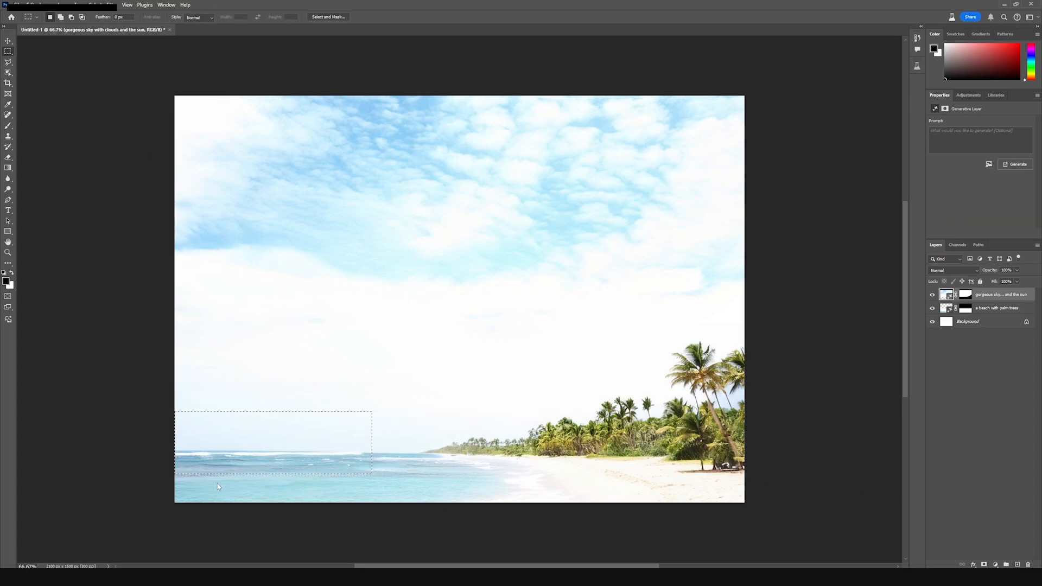
{"action": "type", "text": "a small"}
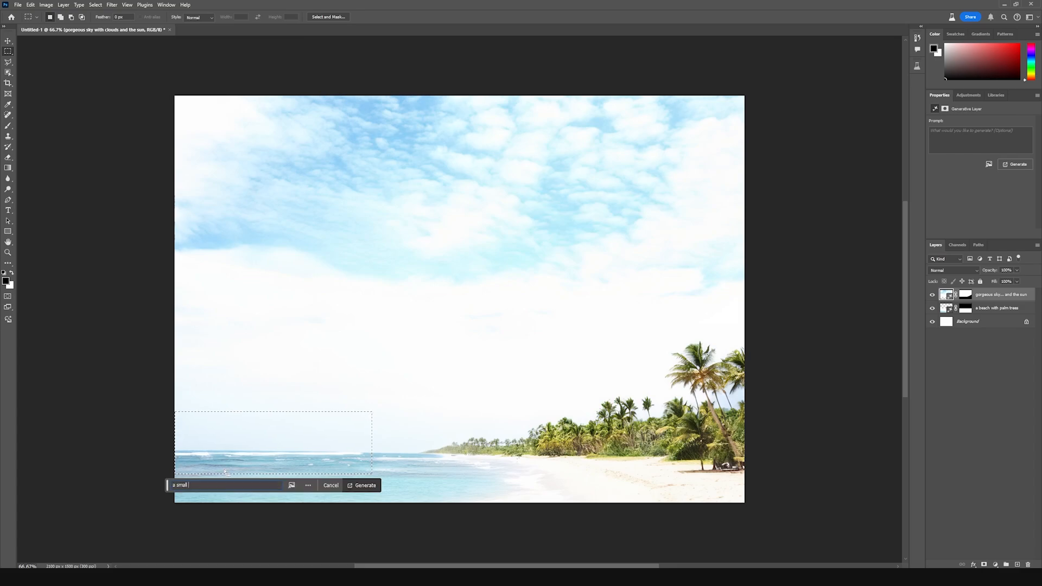
{"action": "left_click", "coordinate": [365, 485]}
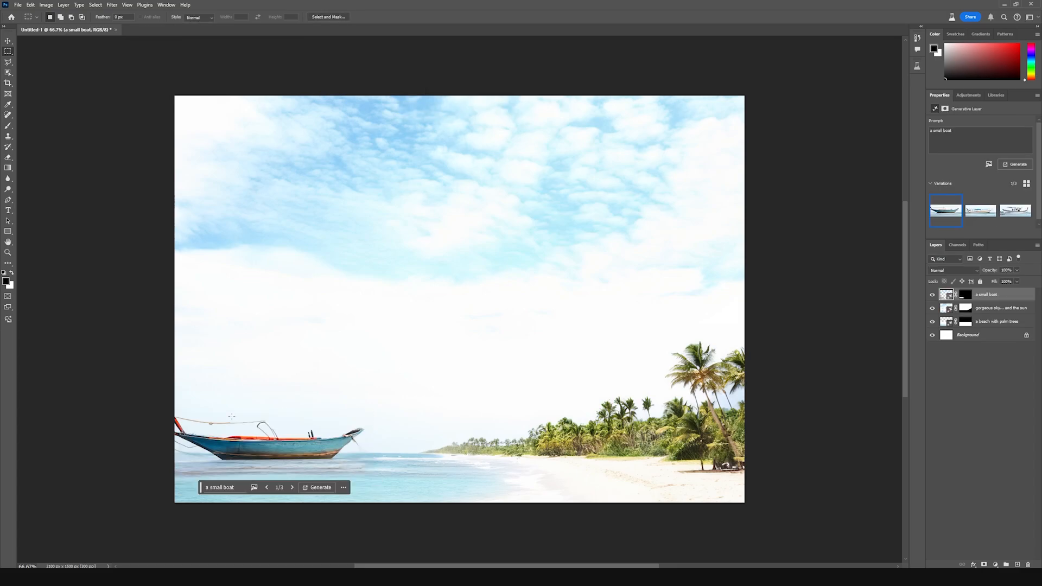
{"action": "left_click", "coordinate": [292, 487]}
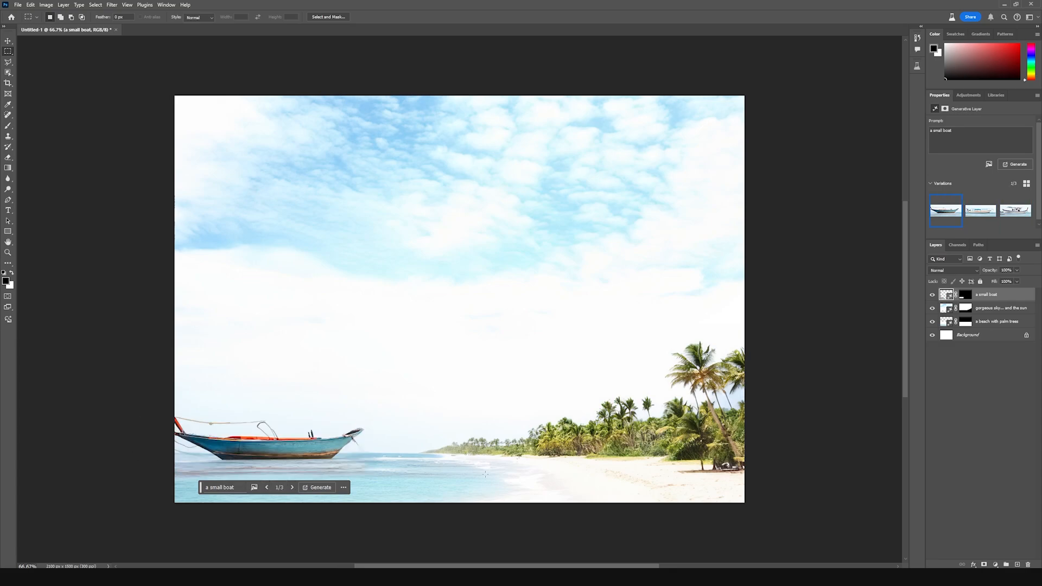
{"action": "mouse_move", "coordinate": [584, 208]}
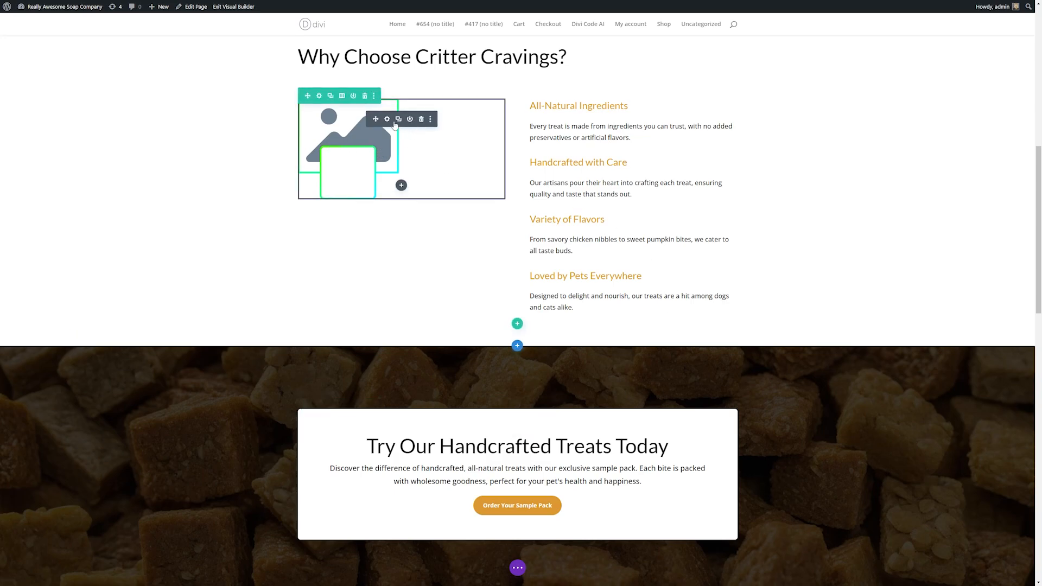
{"action": "mouse_move", "coordinate": [386, 119]}
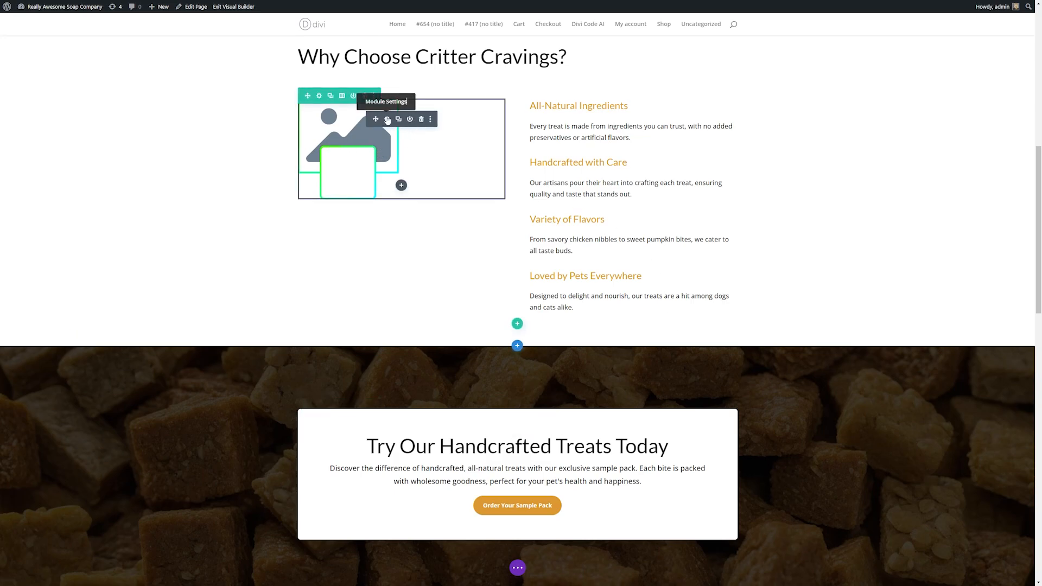
Open Image Settings for the placeholder image beside 'Why Choose Critter Cravings?'
{"action": "left_click", "coordinate": [388, 120]}
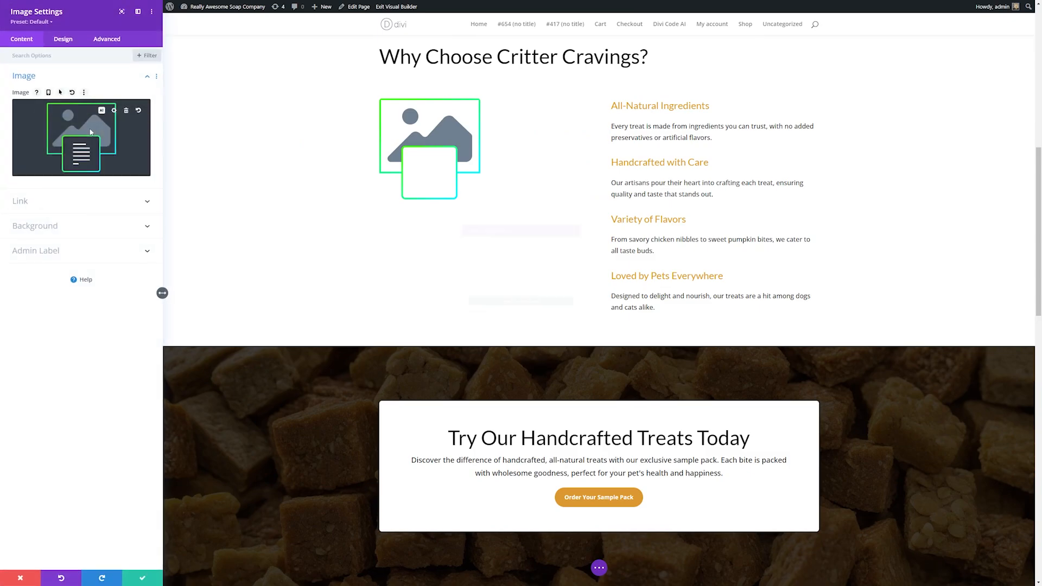
Start Divi AI image generation in Photo style with the prompt 'a plate of delicious dog treats'
{"action": "left_click", "coordinate": [102, 110]}
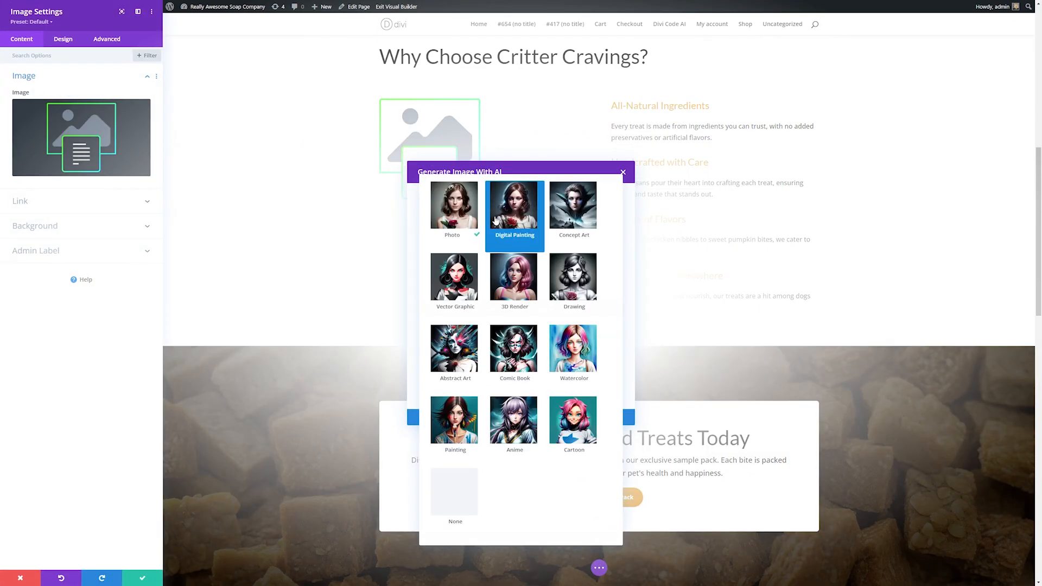
{"action": "left_click", "coordinate": [455, 204]}
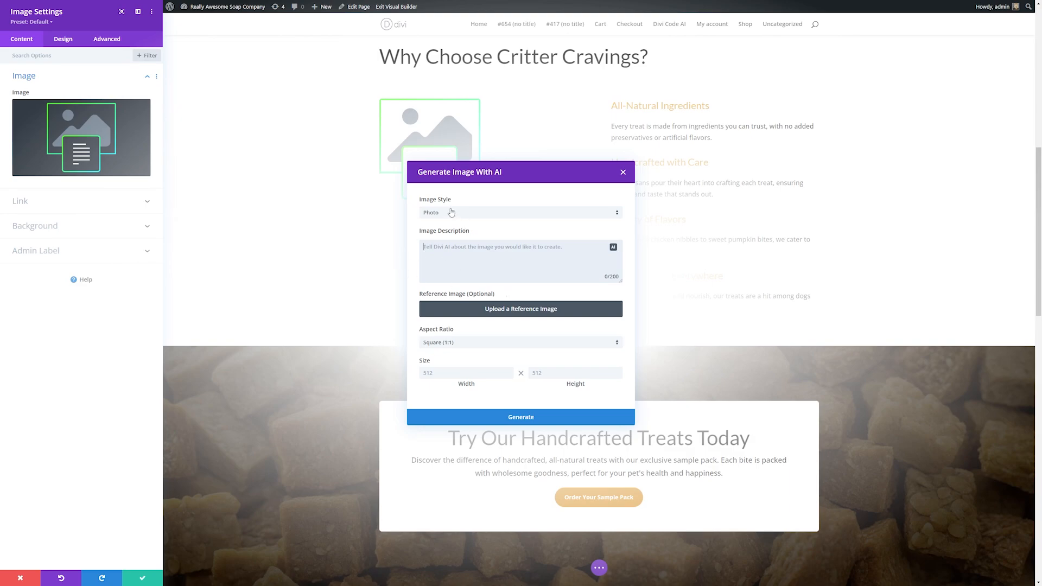
{"action": "type", "text": "a plate"}
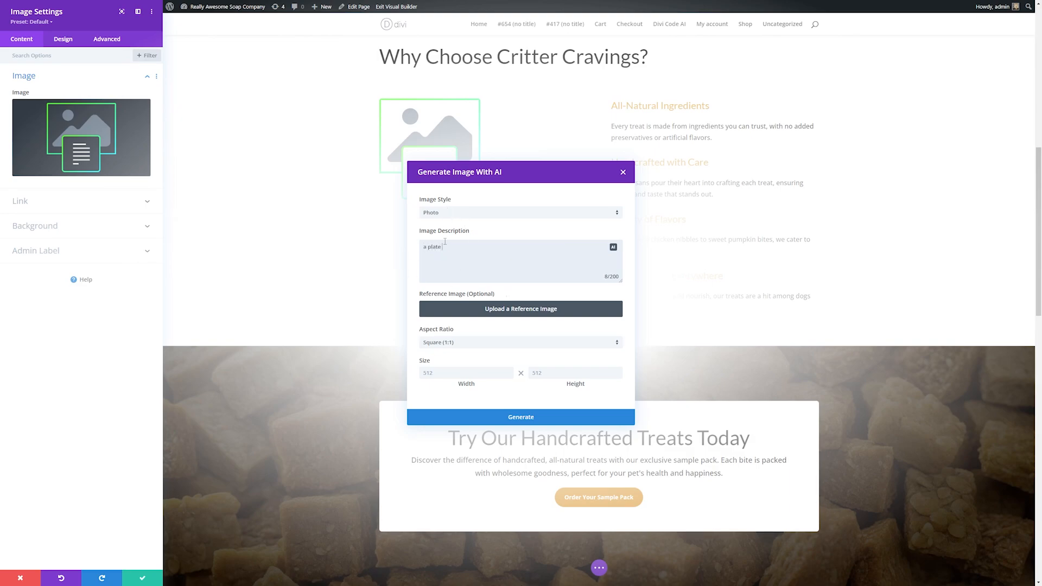
{"action": "type", "text": "of delicious do"}
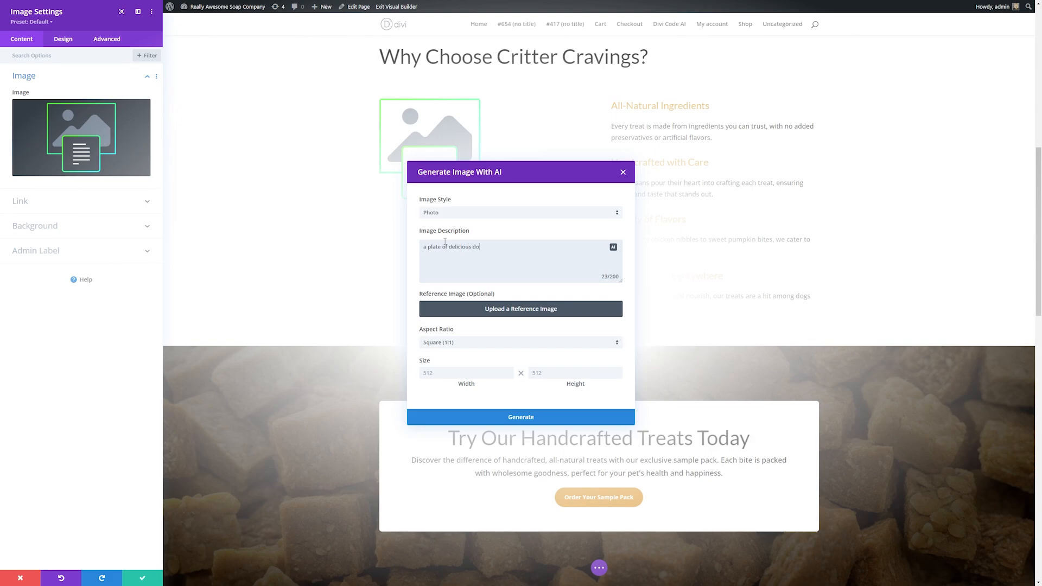
{"action": "type", "text": "g treats"}
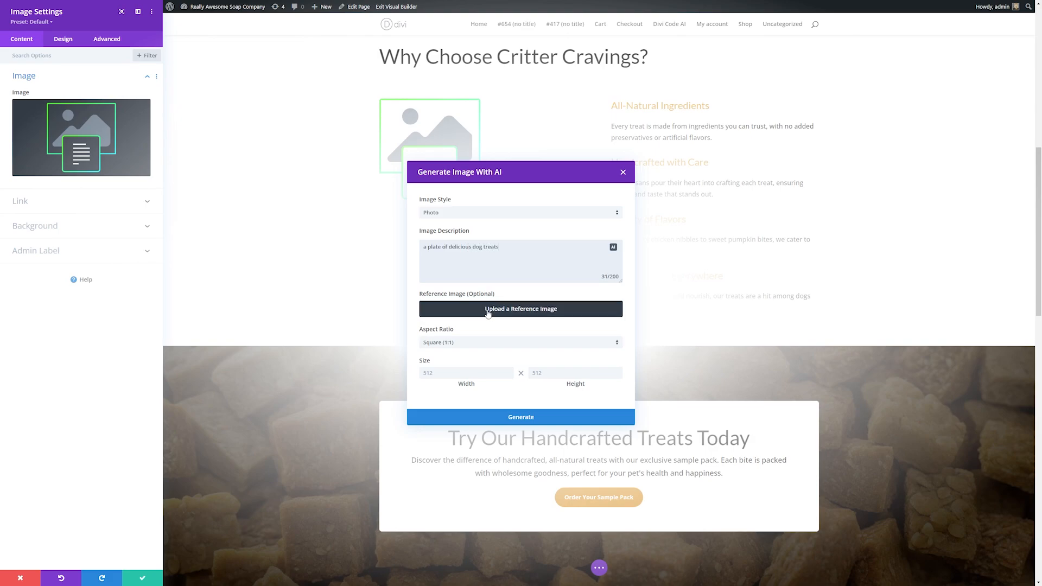
{"action": "mouse_move", "coordinate": [475, 404]}
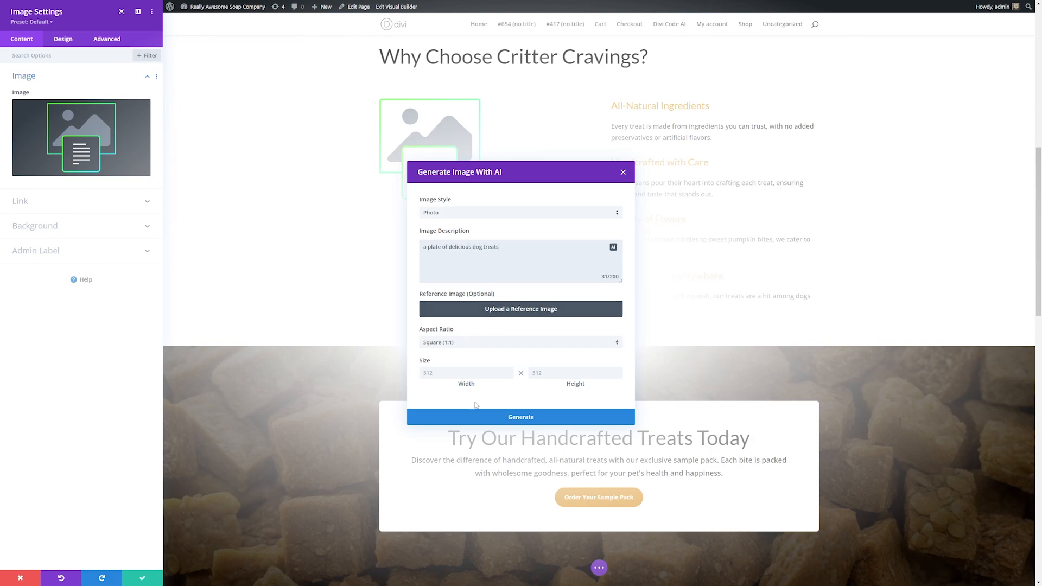
{"action": "mouse_move", "coordinate": [481, 356]}
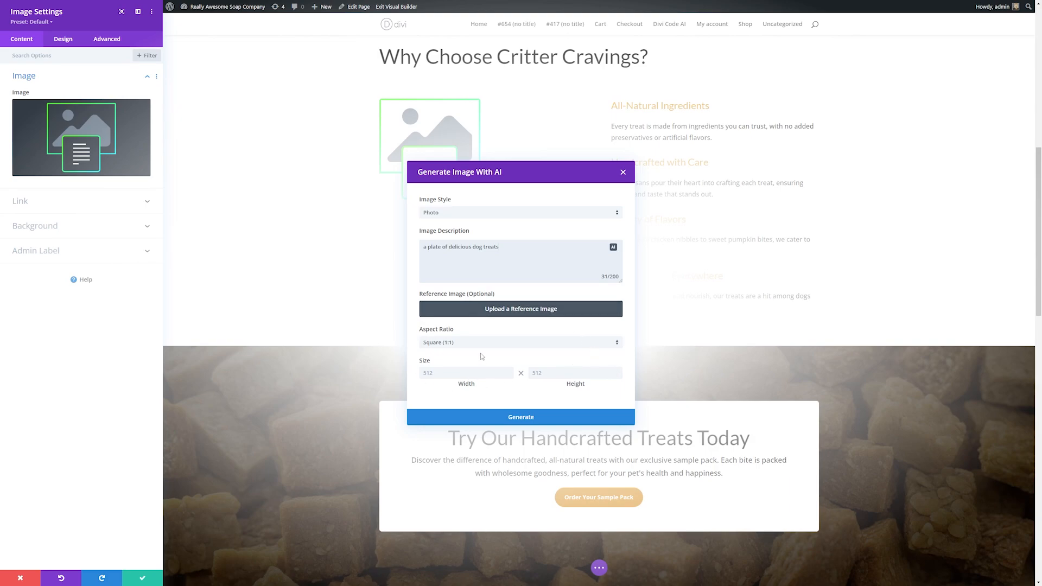
Set the aspect ratio to Portrait for the generated dog-treat images
{"action": "left_click", "coordinate": [519, 341]}
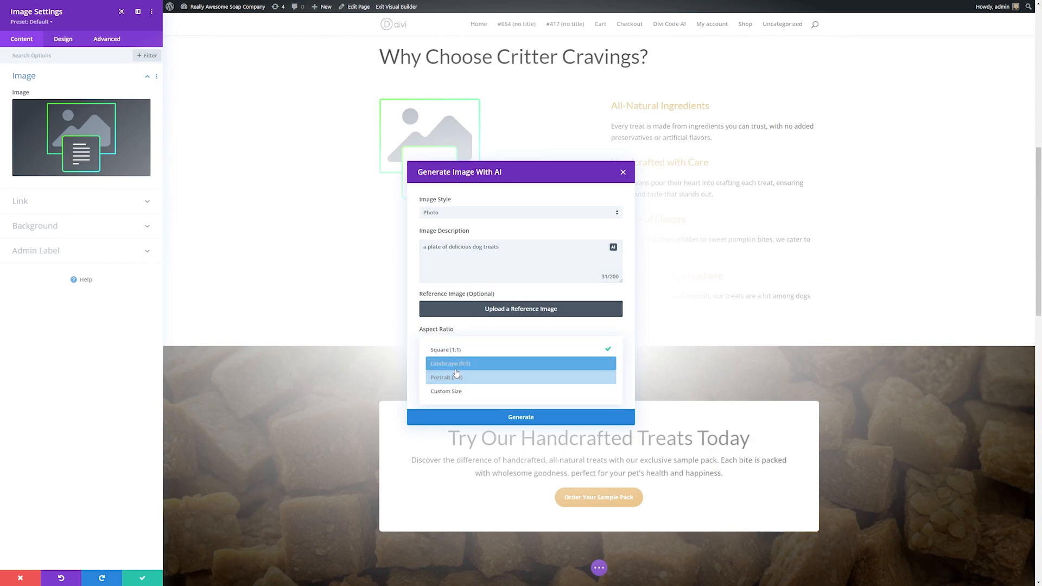
{"action": "left_click", "coordinate": [519, 417]}
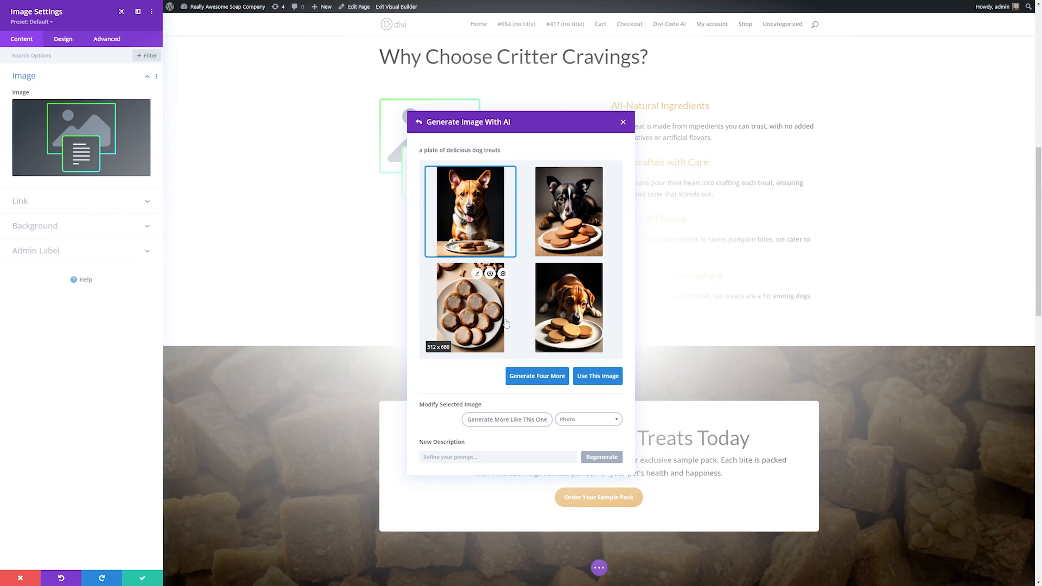
Generate four more images like the close-up plate of round treats and pick one of them
{"action": "left_click", "coordinate": [470, 307]}
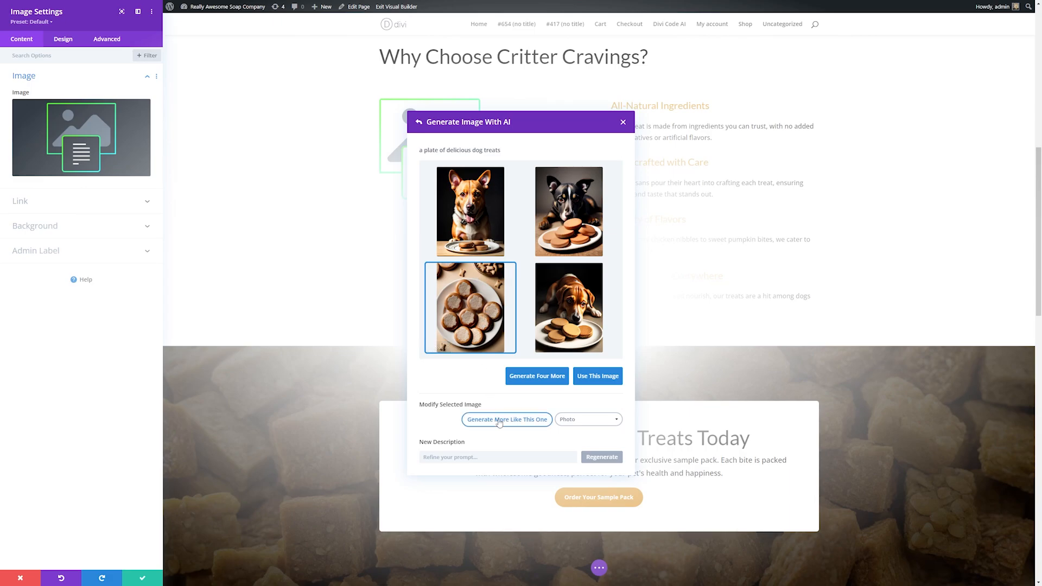
{"action": "left_click", "coordinate": [506, 419]}
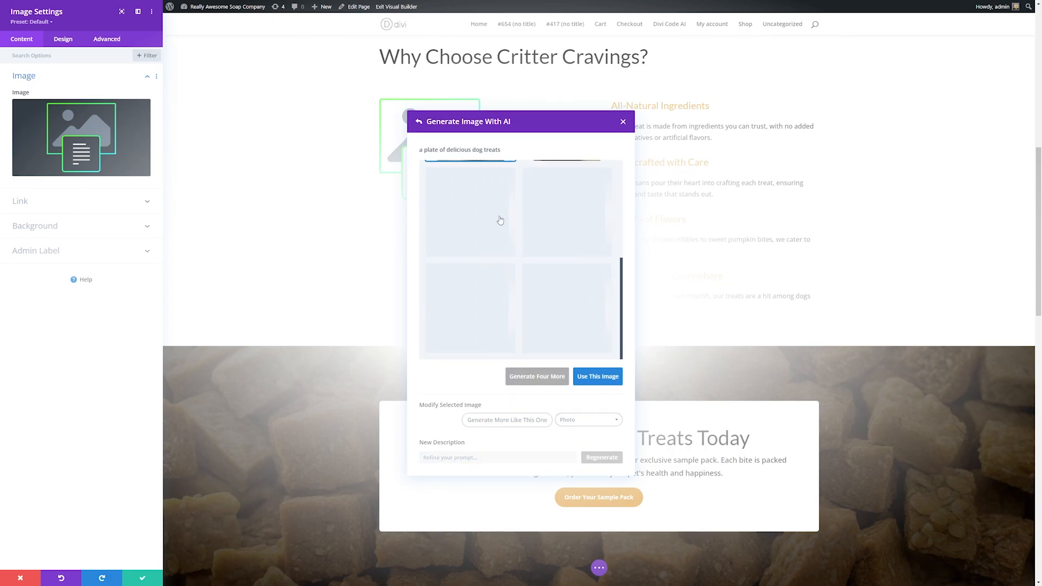
{"action": "left_click", "coordinate": [537, 376]}
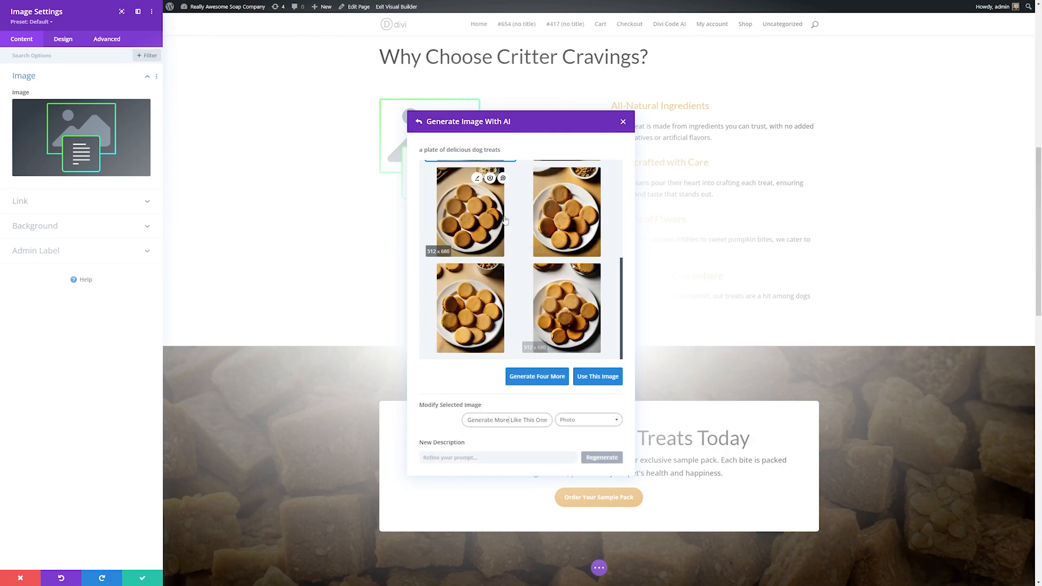
{"action": "left_click", "coordinate": [470, 212]}
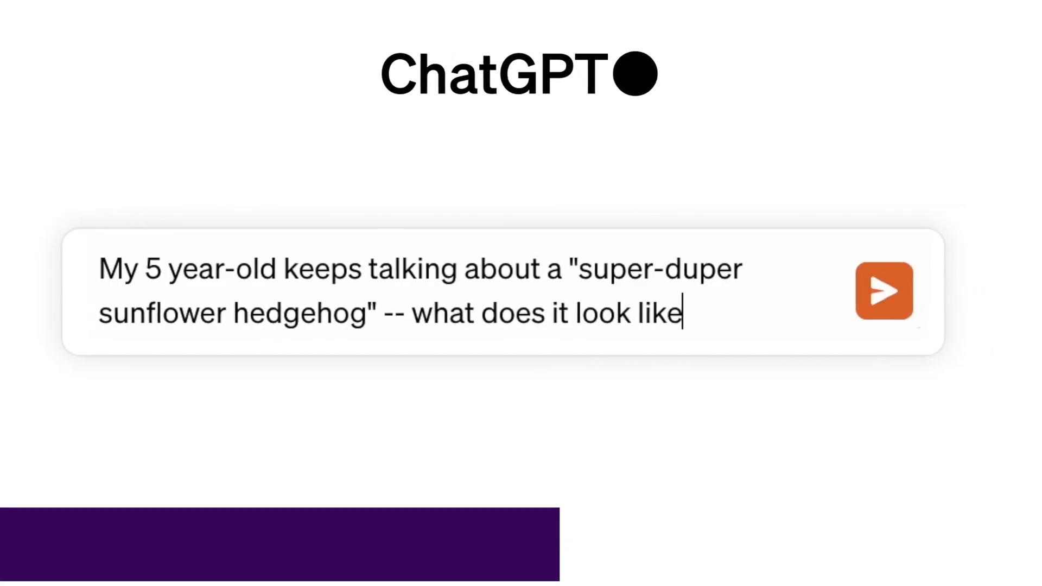
Send the sunflower hedgehog description, then ask ChatGPT to turn it into sticker designs
{"action": "left_click", "coordinate": [884, 290]}
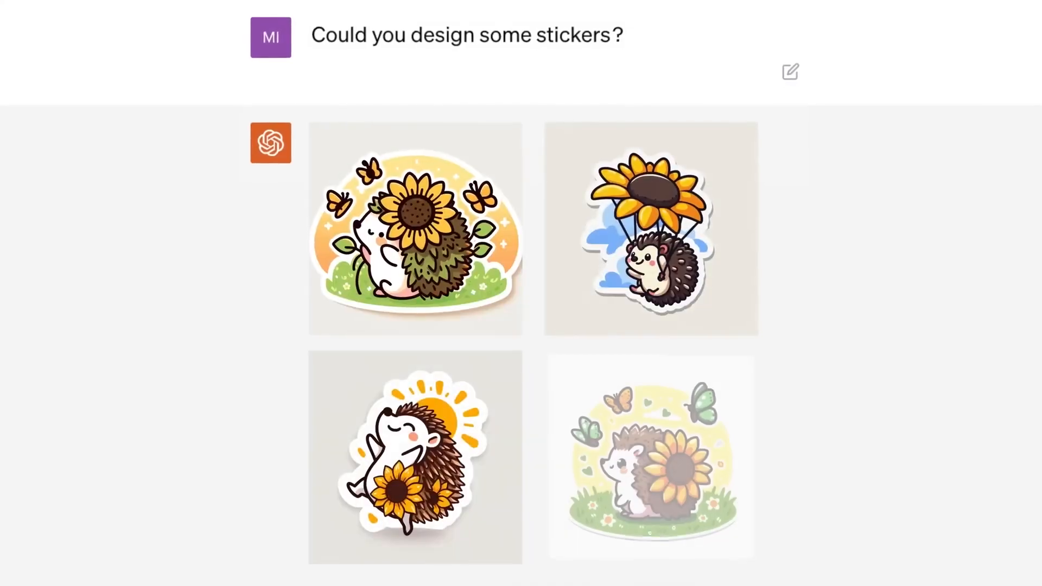
{"action": "type", "text": "These are great... Now can you make this into a"}
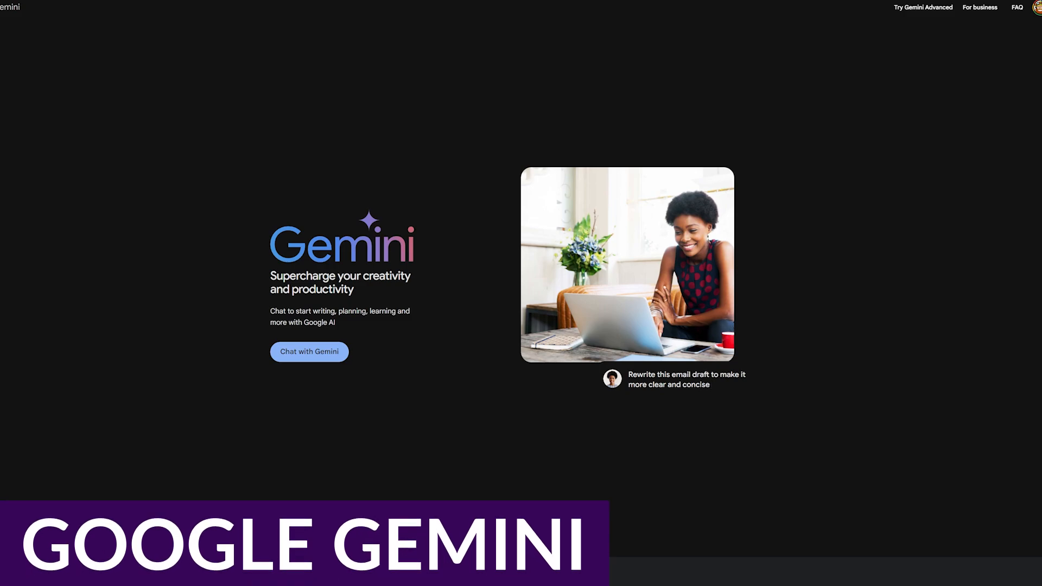
Scroll through the Gemini Apps privacy notice and agree to the terms
{"action": "scroll", "scroll_direction": "down", "scroll_amount": 3}
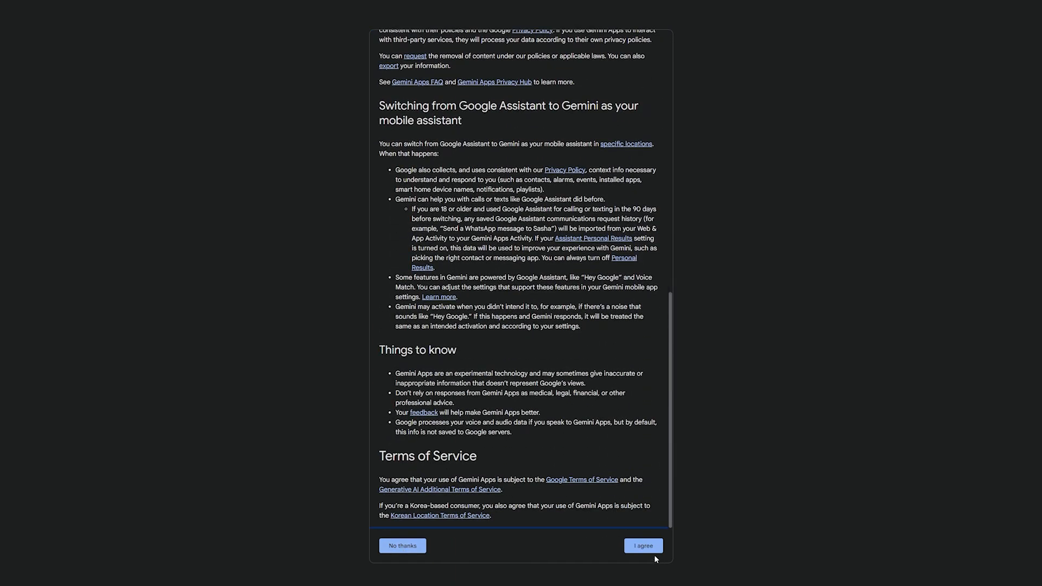
{"action": "left_click", "coordinate": [641, 546]}
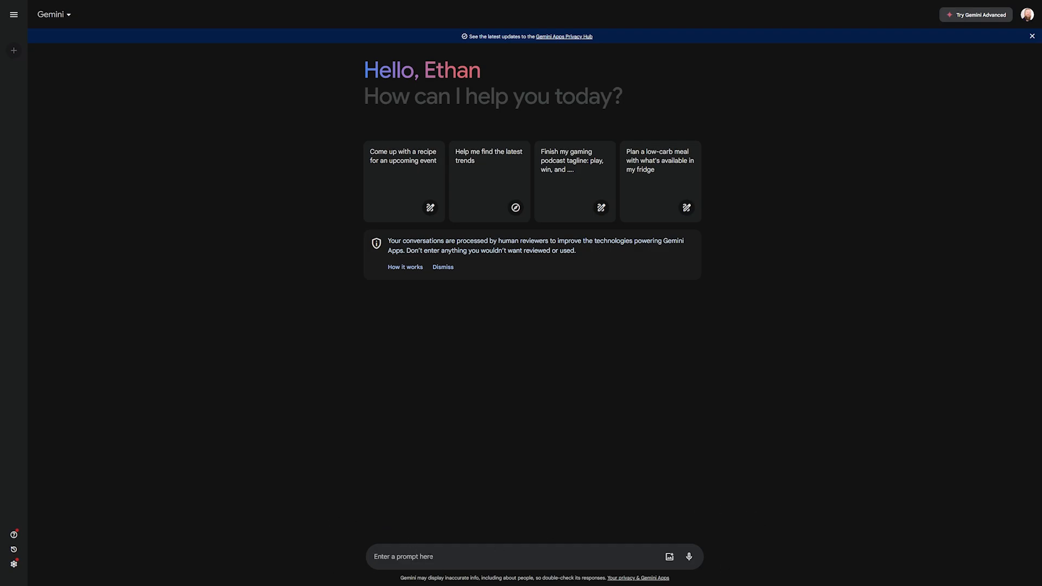
Ask Gemini for 'an image of a house exterior' and submit the request
{"action": "type", "text": "an image of a house exterior"}
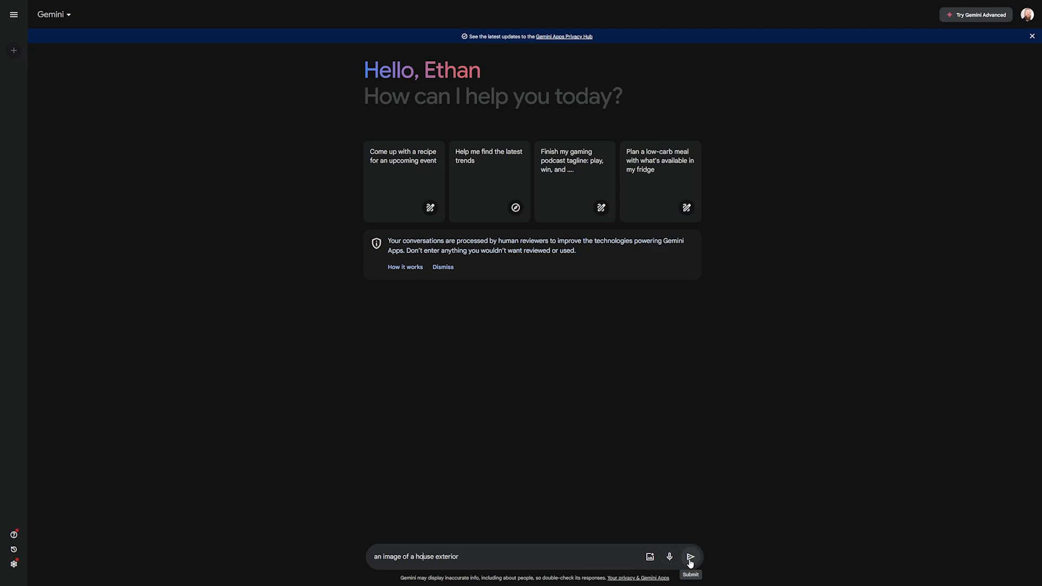
{"action": "left_click", "coordinate": [689, 556]}
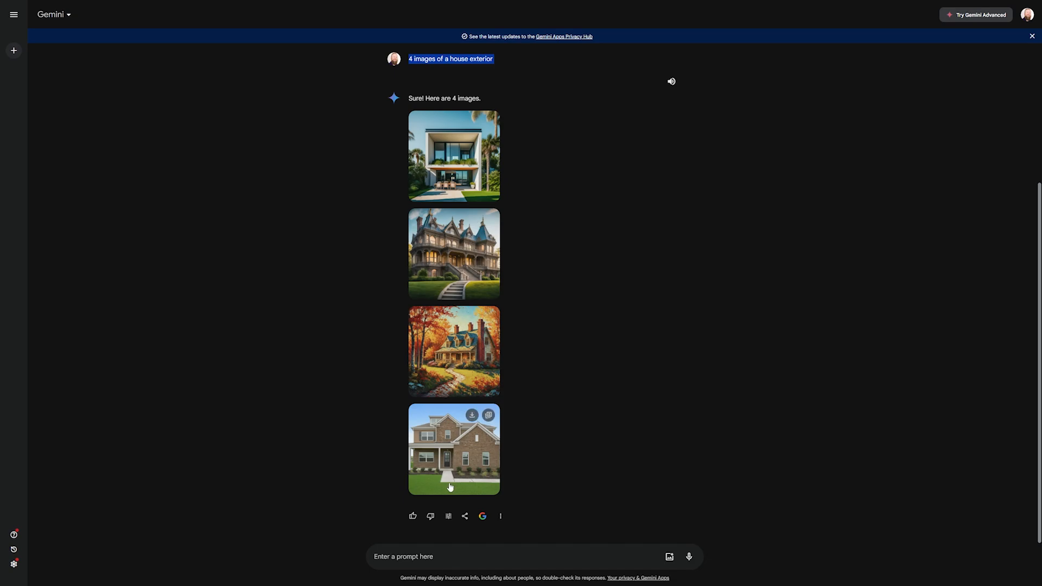
{"action": "mouse_move", "coordinate": [472, 123]}
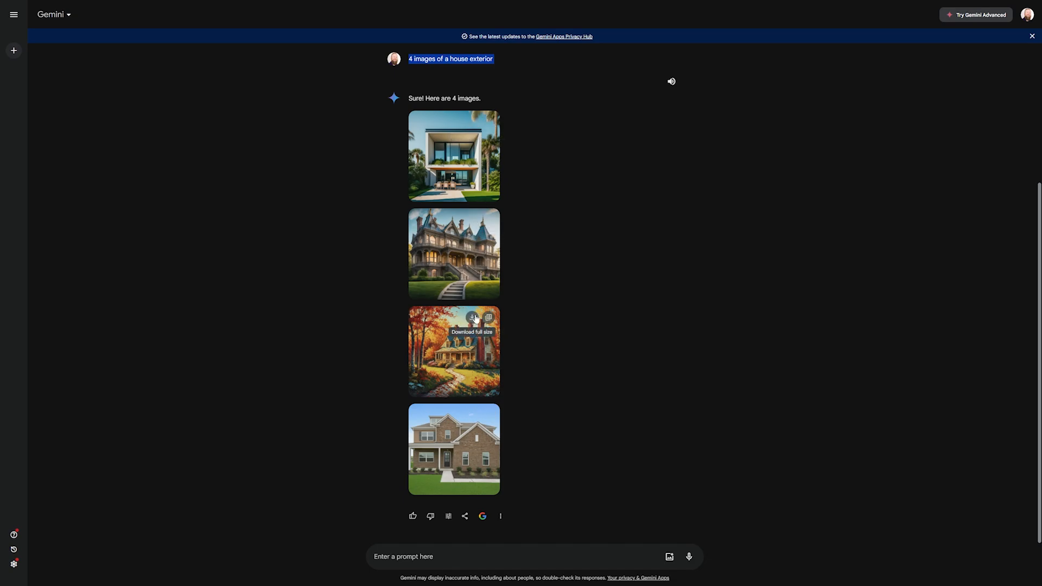
{"action": "mouse_move", "coordinate": [400, 555]}
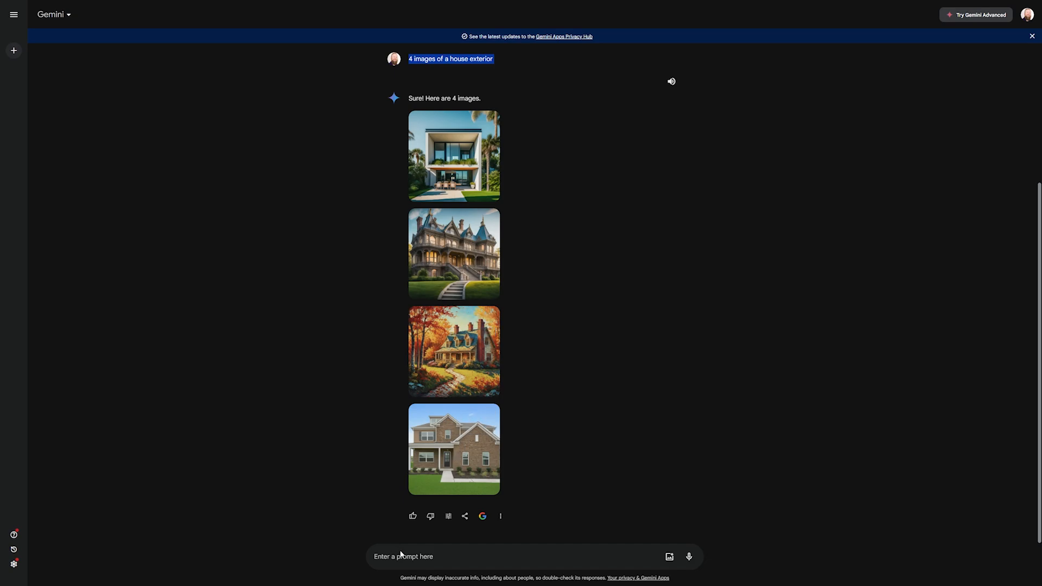